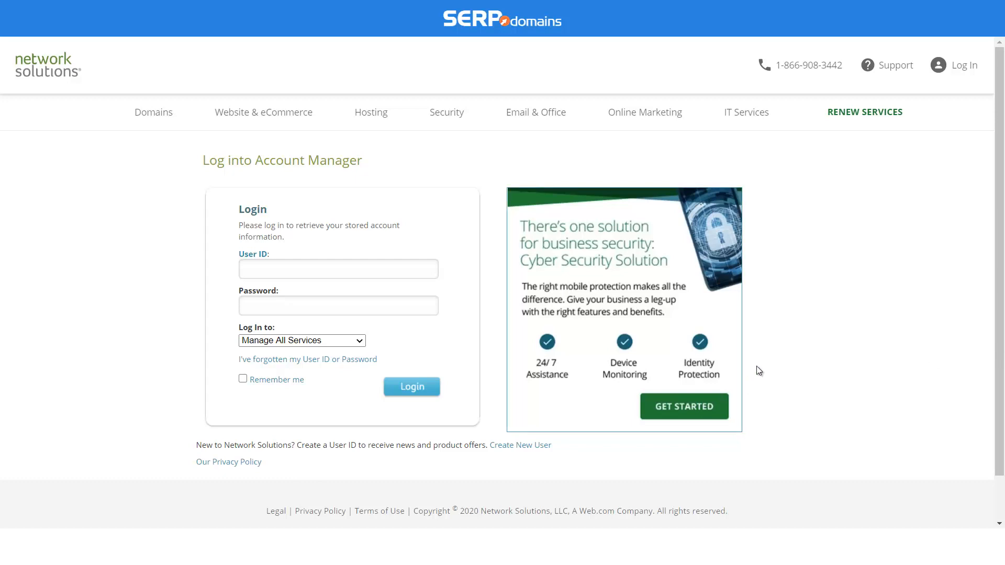
Log in with the account User ID and Password to reach the products dashboard
click(338, 269)
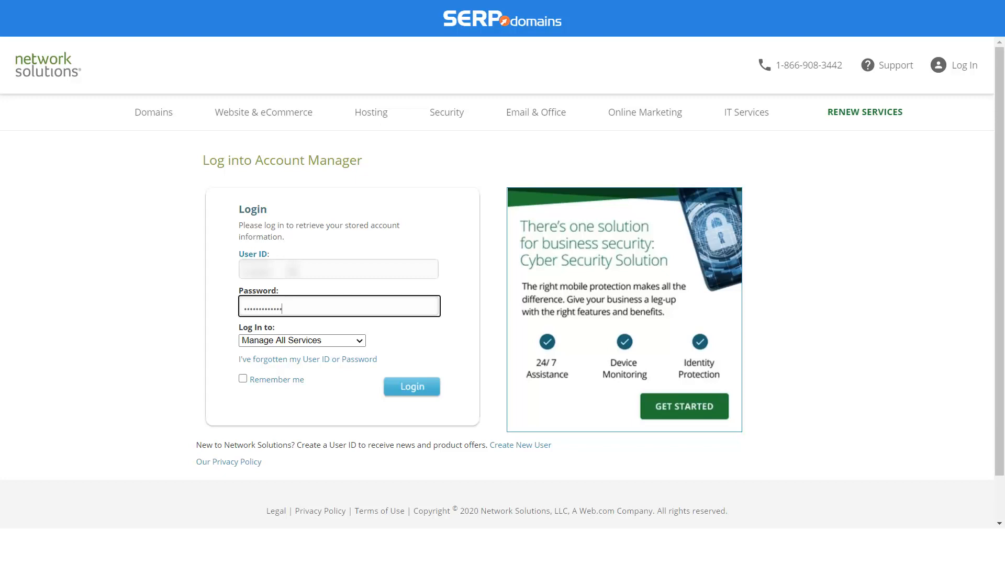
click(411, 386)
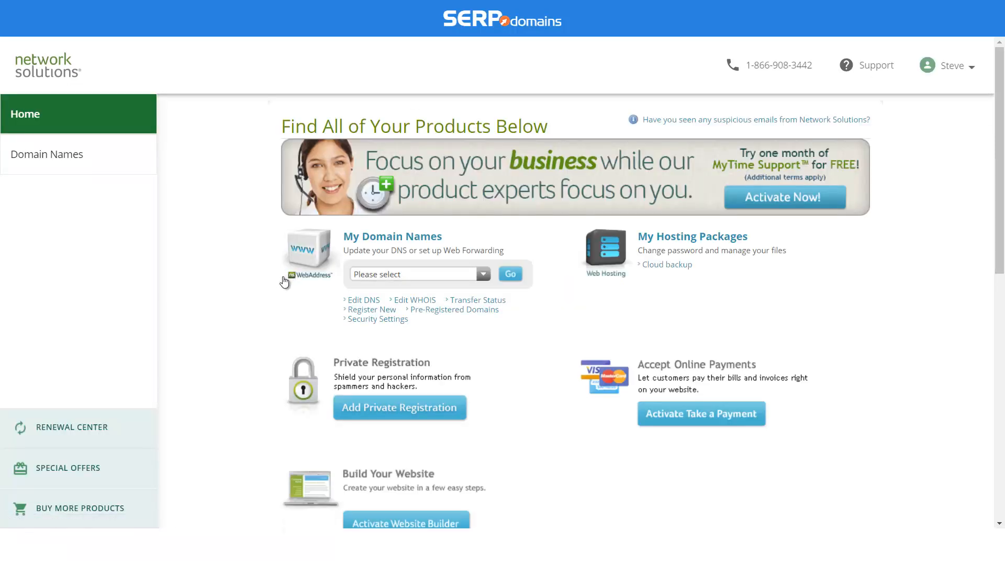
Choose eatverts.com from My Domain Names and go to its details page
click(417, 274)
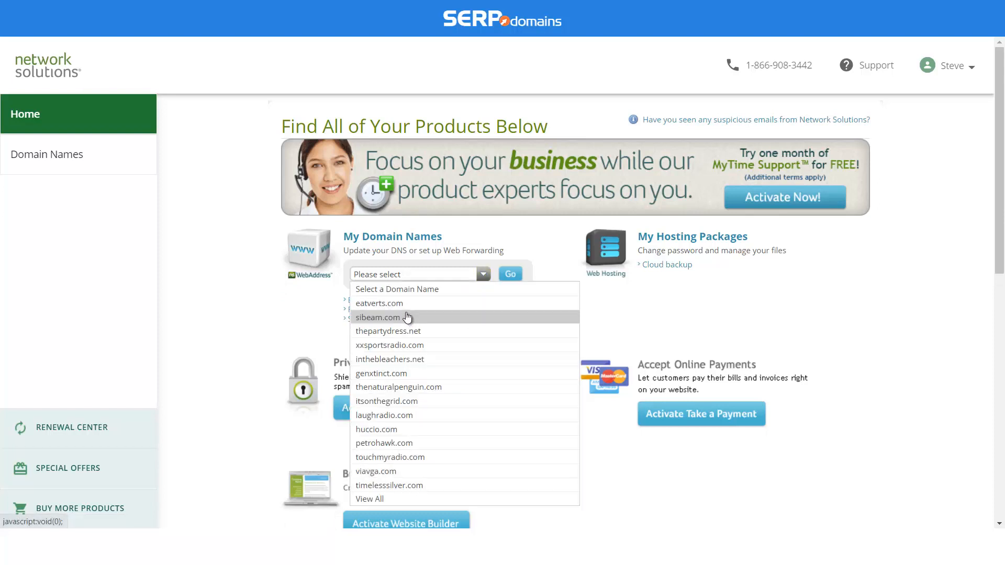
mouse_move(396, 377)
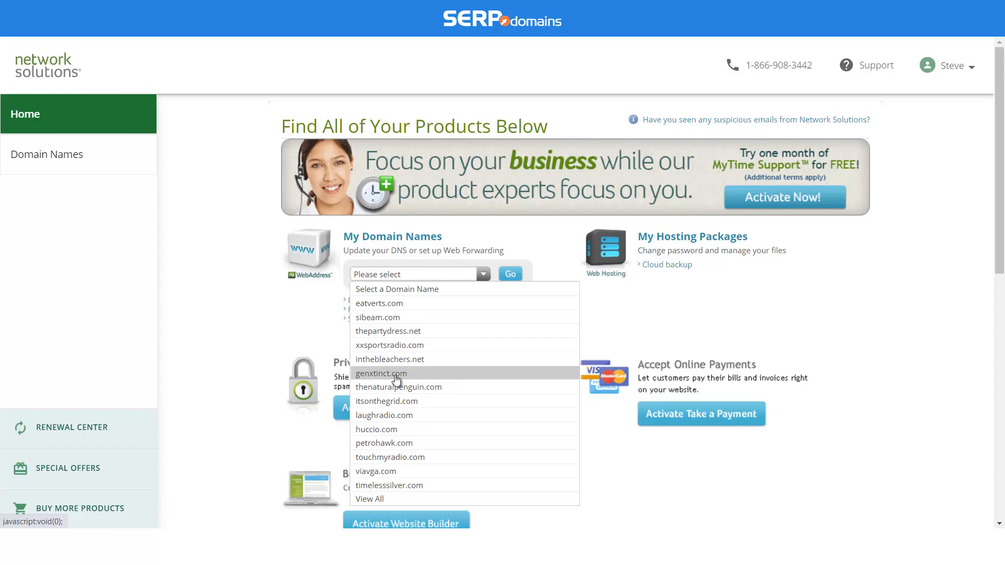
mouse_move(384, 416)
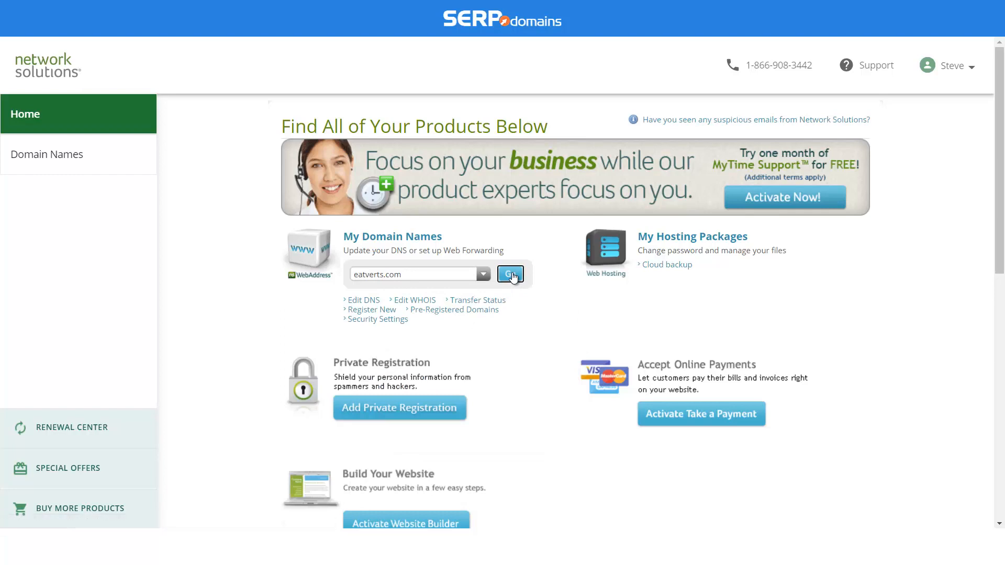
click(509, 274)
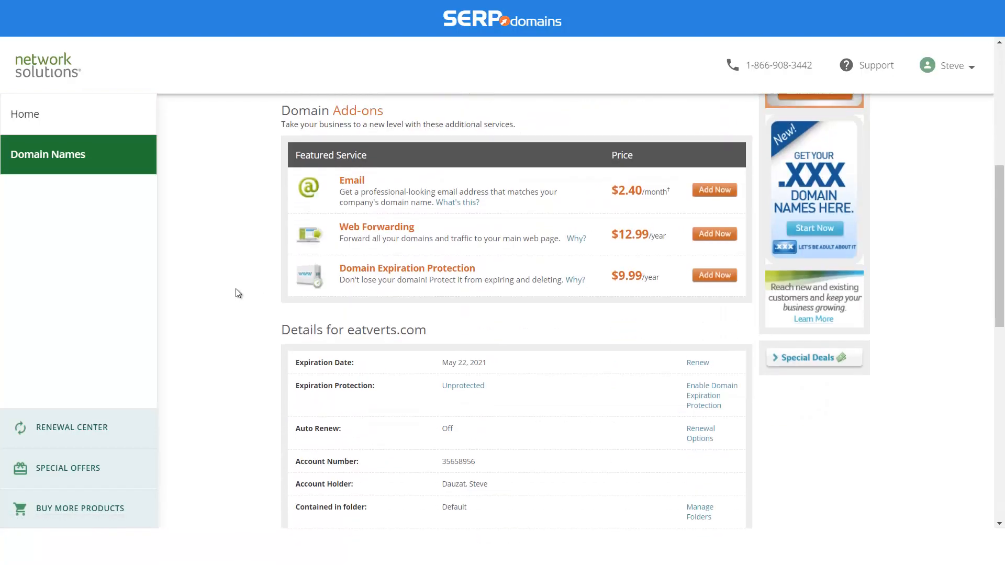
Start turning off the Transfer Lock from the eatverts.com details section
scroll(down, 3)
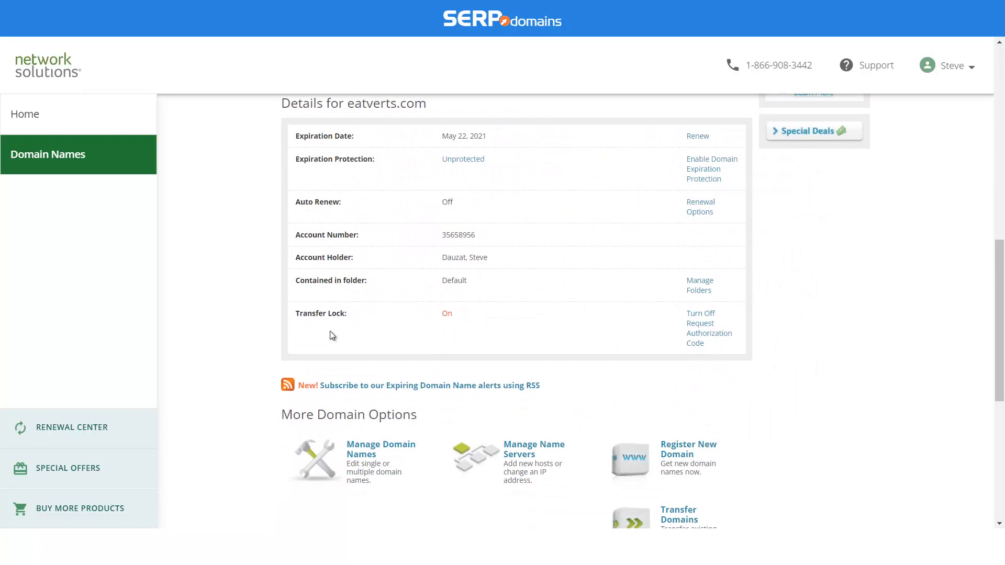
mouse_move(300, 317)
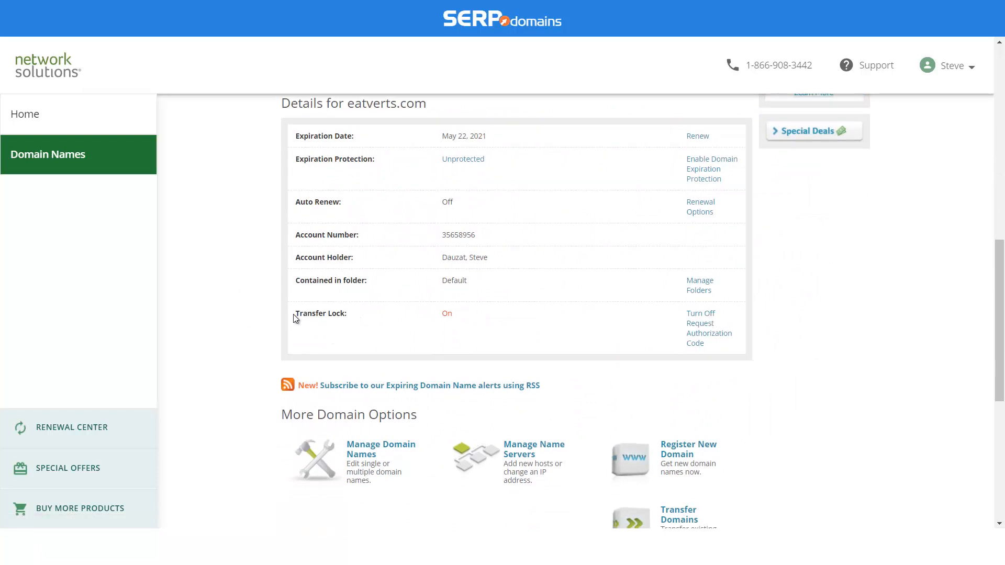
double_click(320, 313)
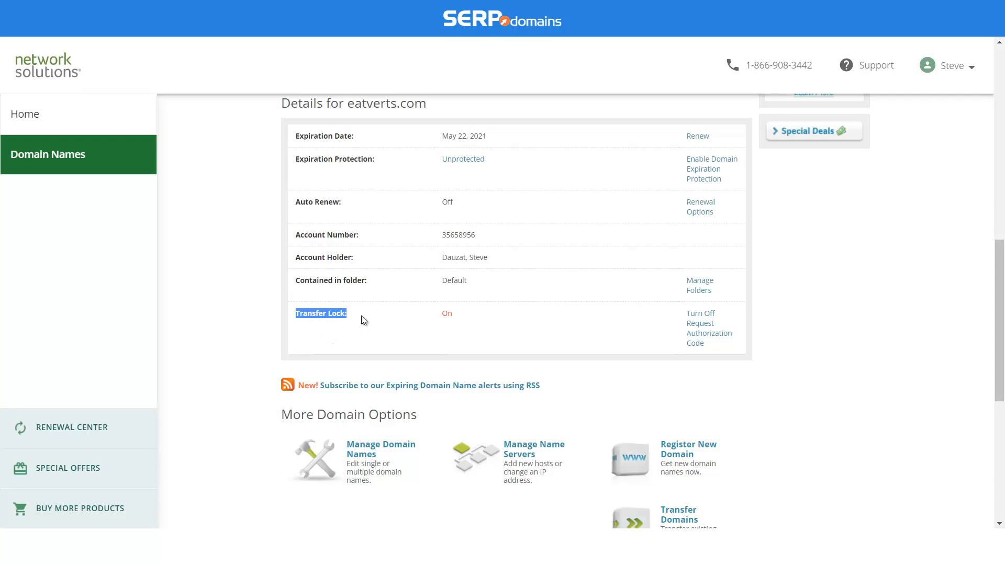
mouse_move(699, 313)
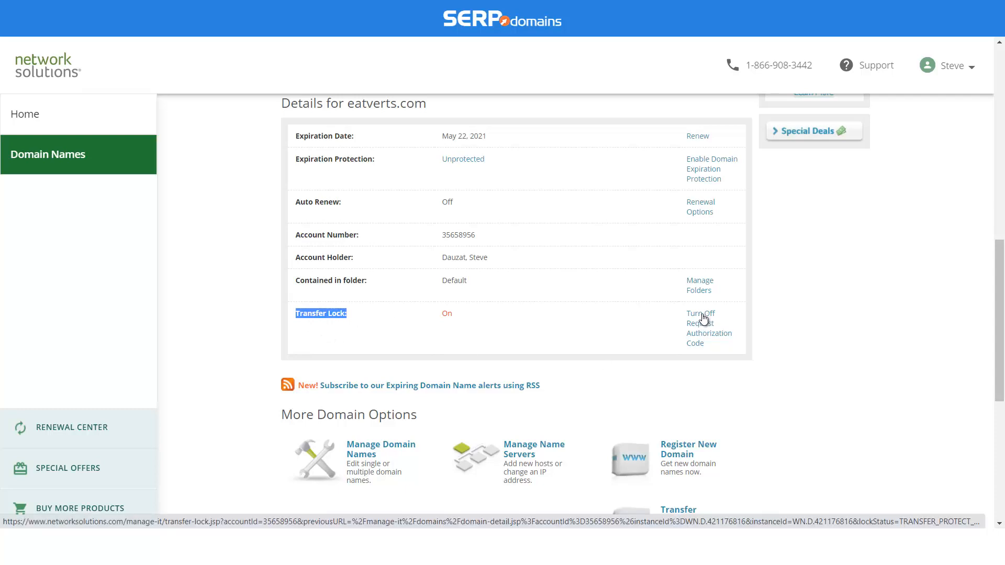
click(699, 313)
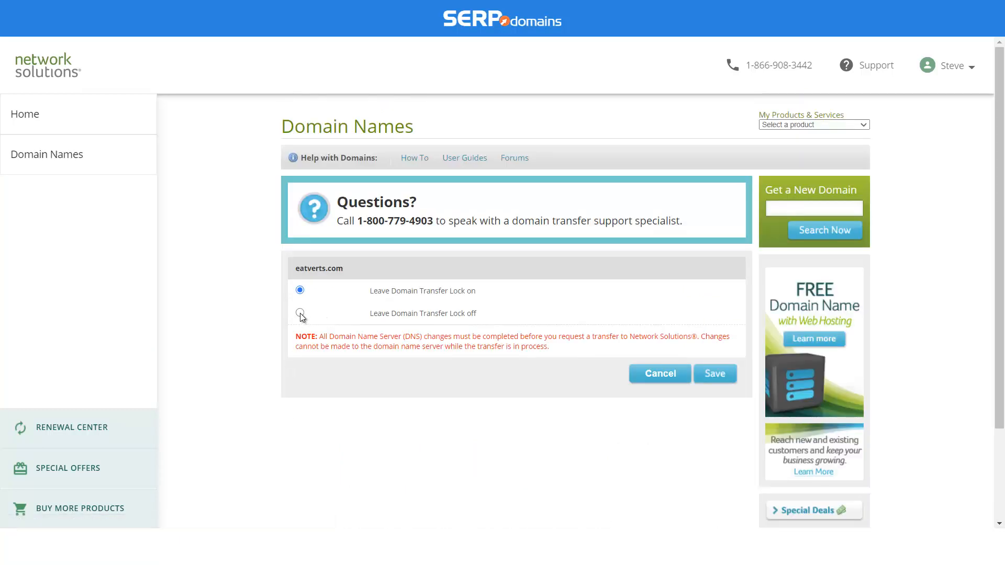
Select 'Leave Domain Transfer Lock off' and save the change
click(300, 313)
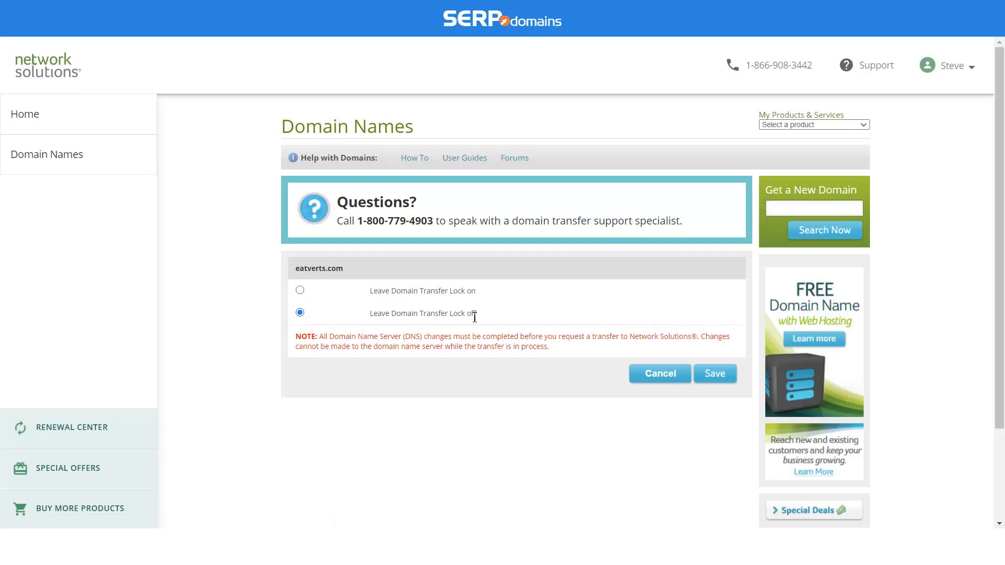
click(713, 373)
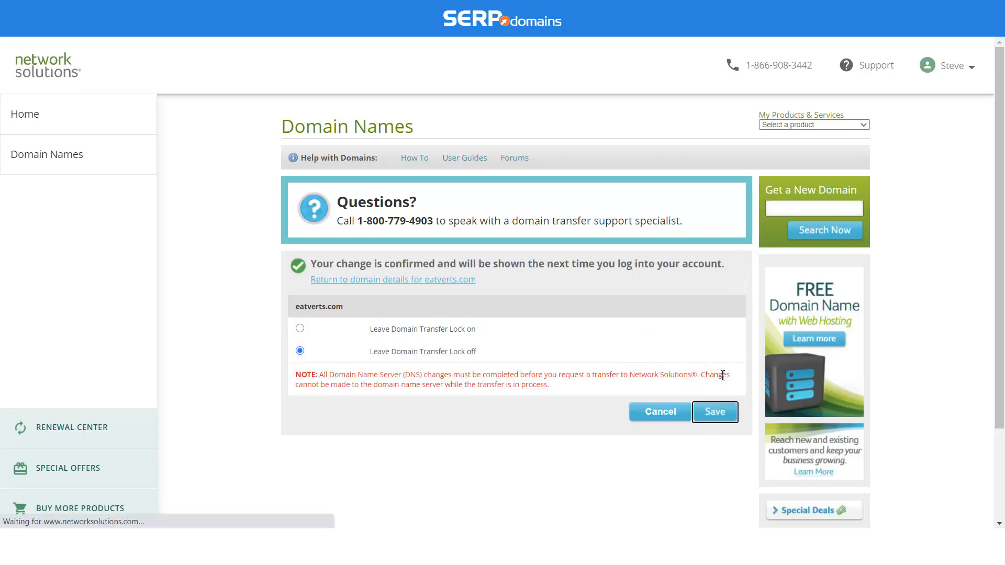
mouse_move(713, 493)
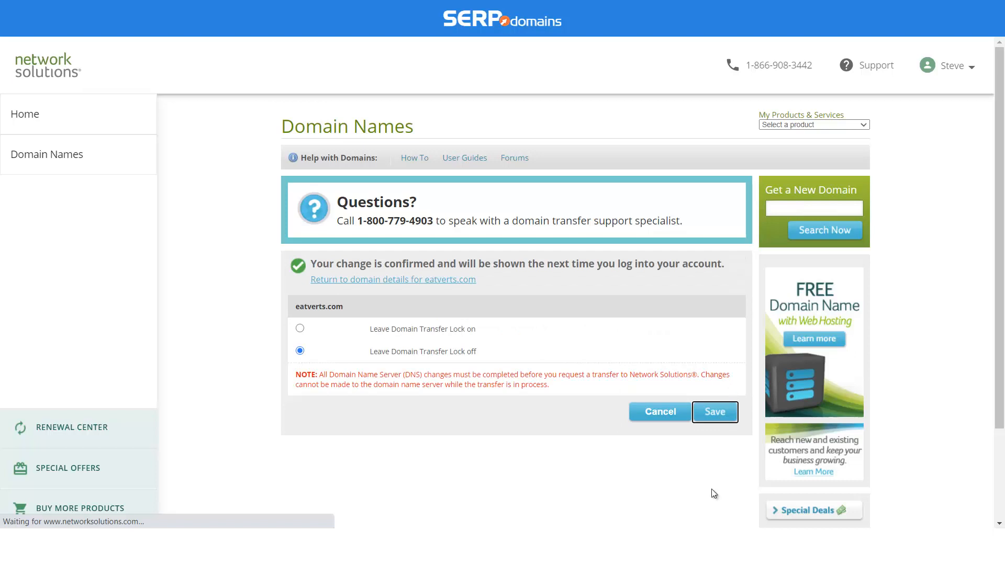
mouse_move(715, 475)
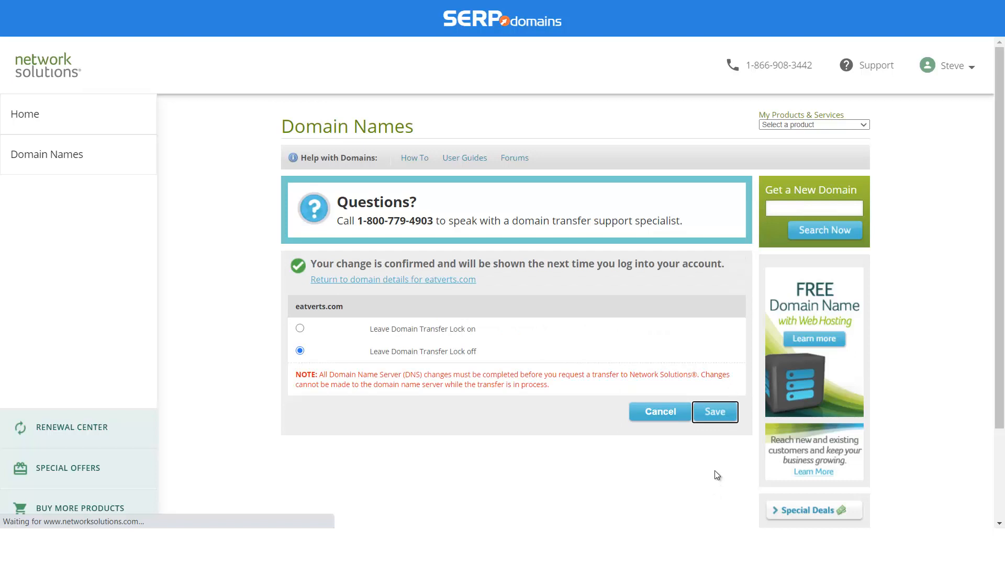
mouse_move(708, 432)
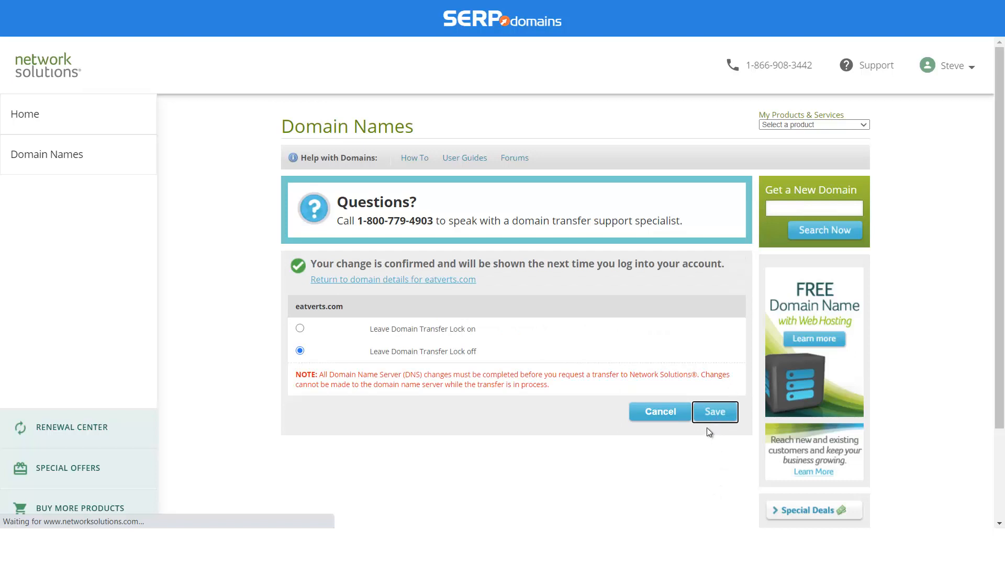
mouse_move(692, 458)
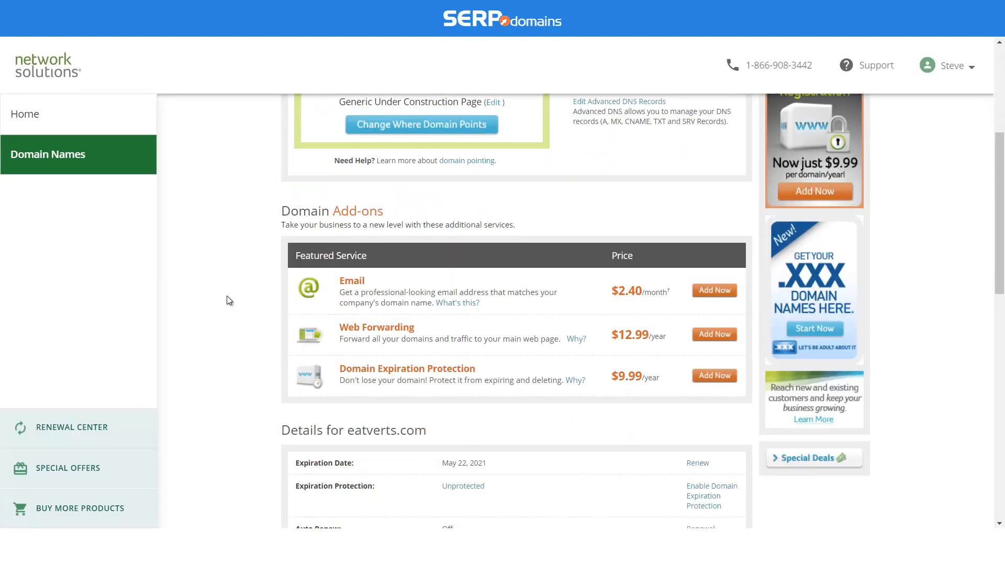
Request an authorization code for eatverts.com now that Transfer Lock reads Off
scroll(down, 3)
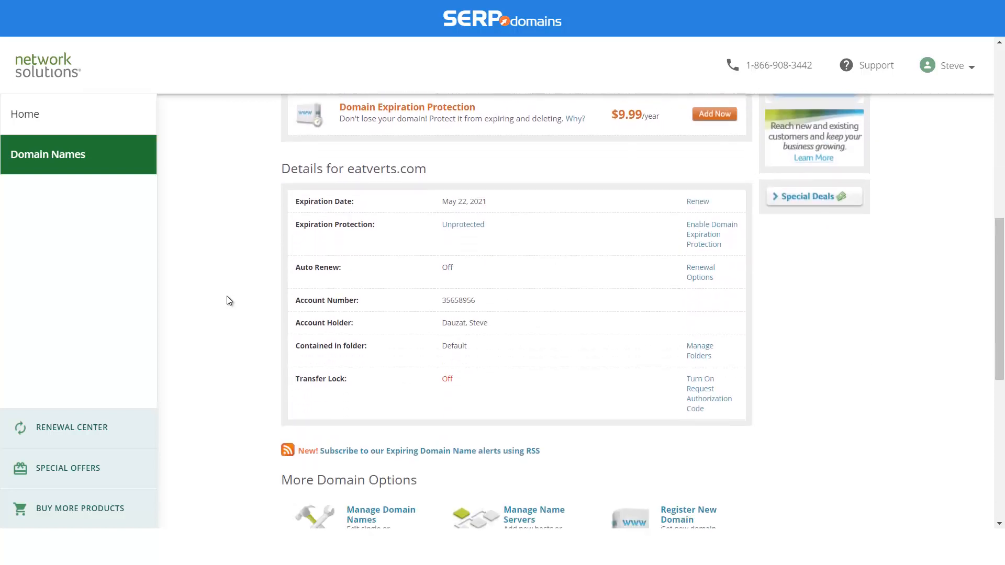
mouse_move(703, 392)
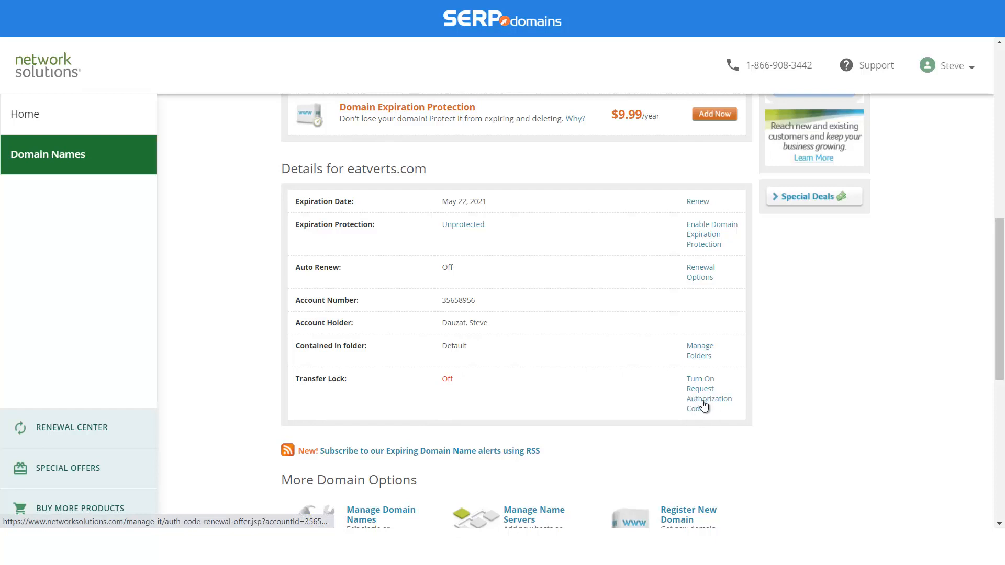
click(704, 393)
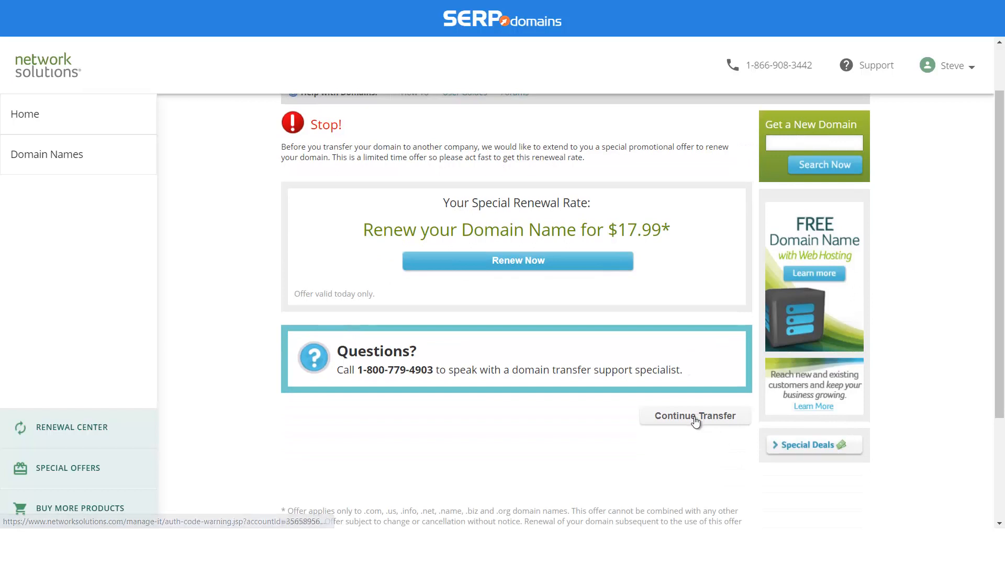
Decline the renewal offer, acknowledge the transfer warning, and continue to the transfer survey
click(694, 415)
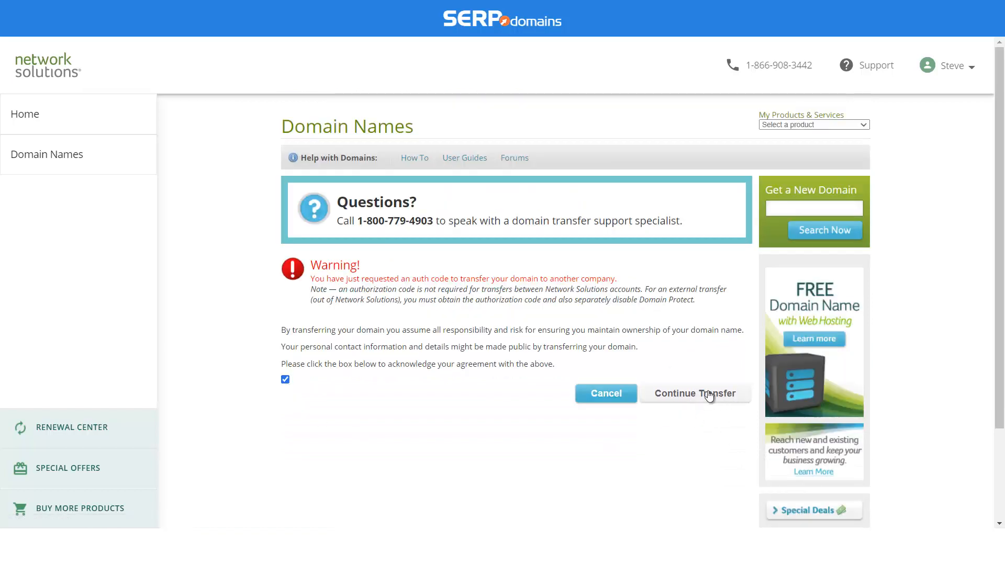
click(695, 393)
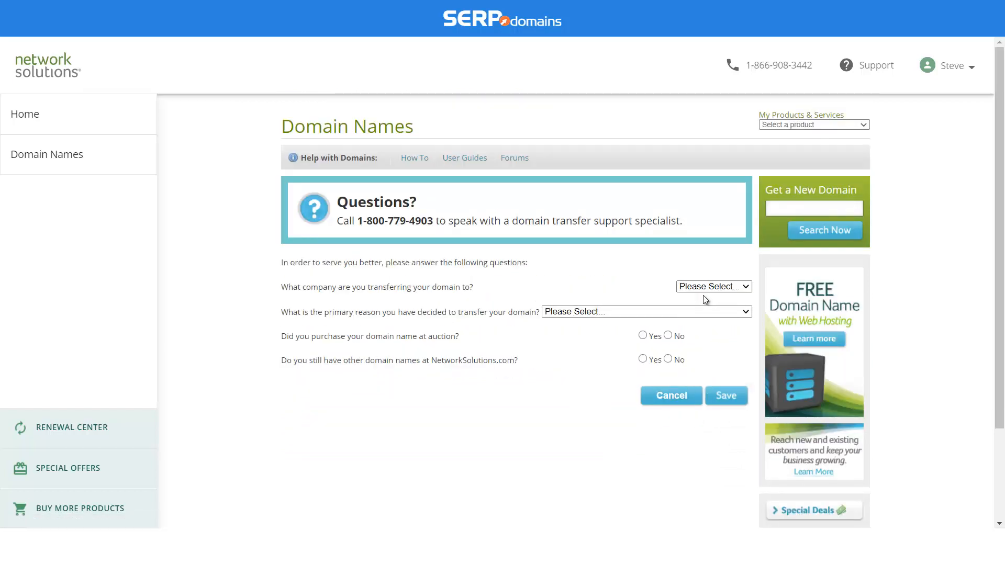
click(726, 395)
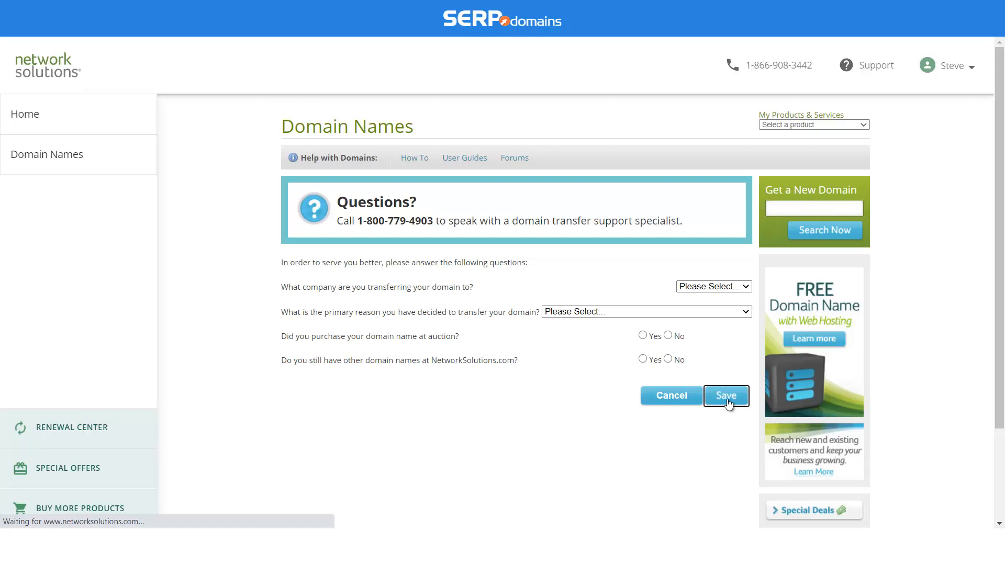
Submit the transfer questionnaire so the auth code request is confirmed as received
click(726, 395)
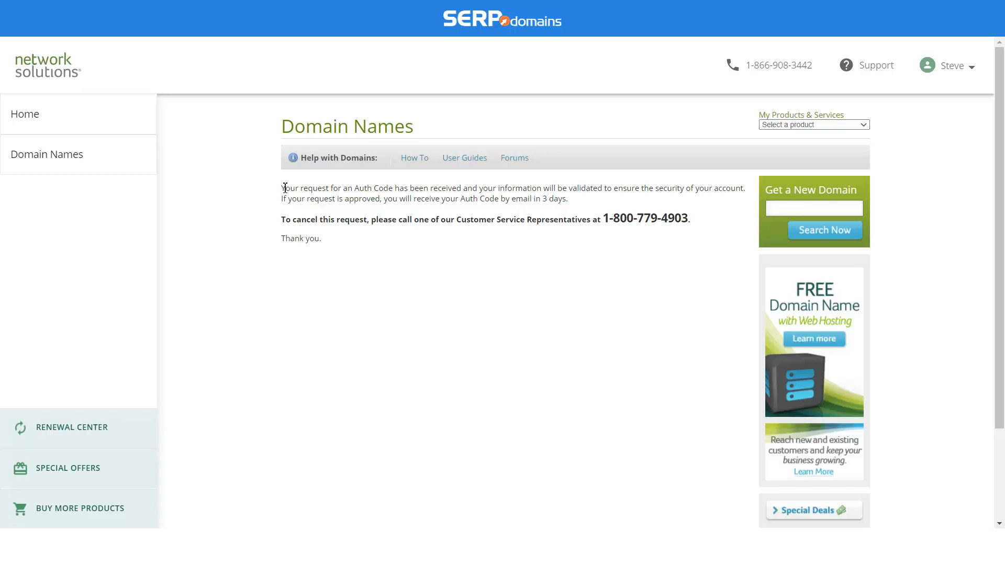
mouse_move(293, 216)
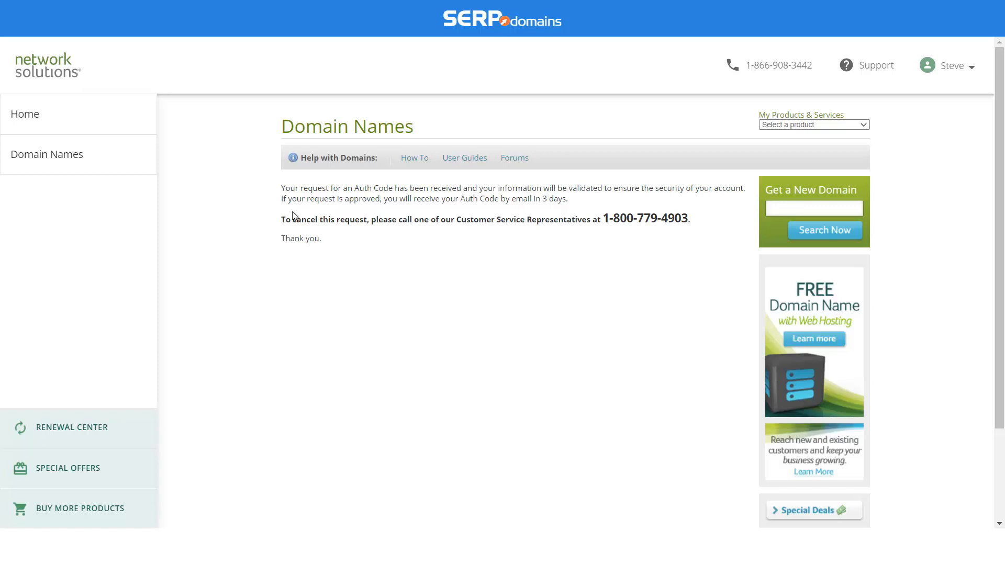
mouse_move(389, 203)
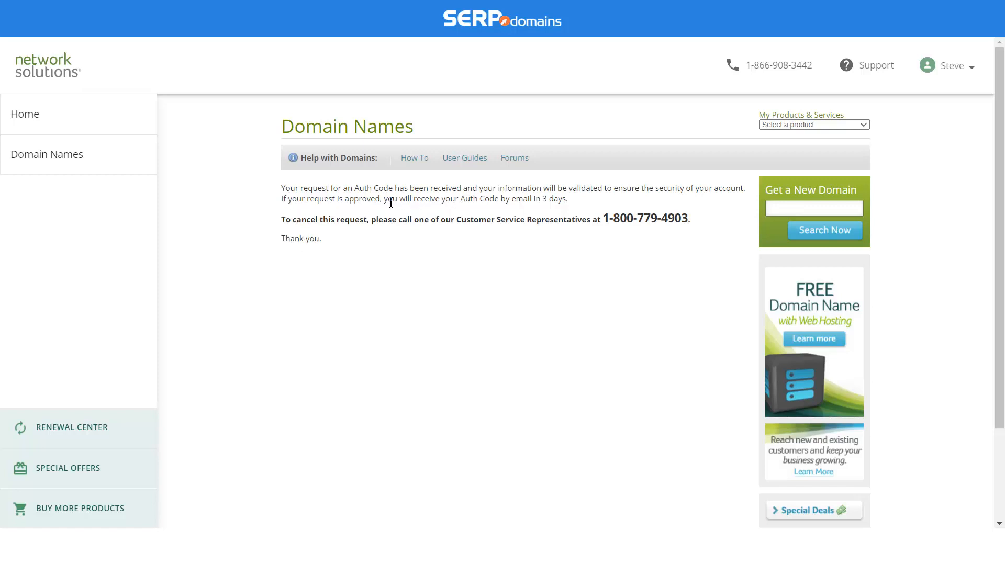